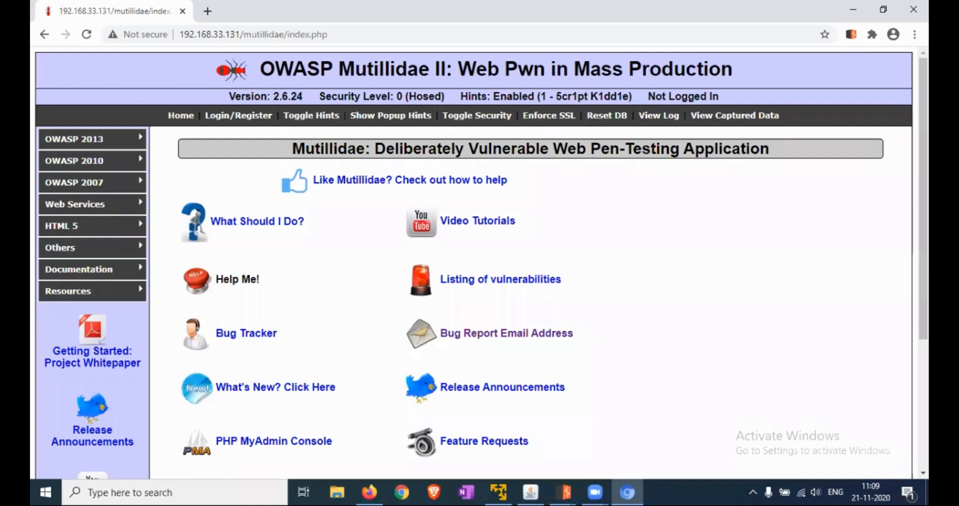
mouse_move(259, 204)
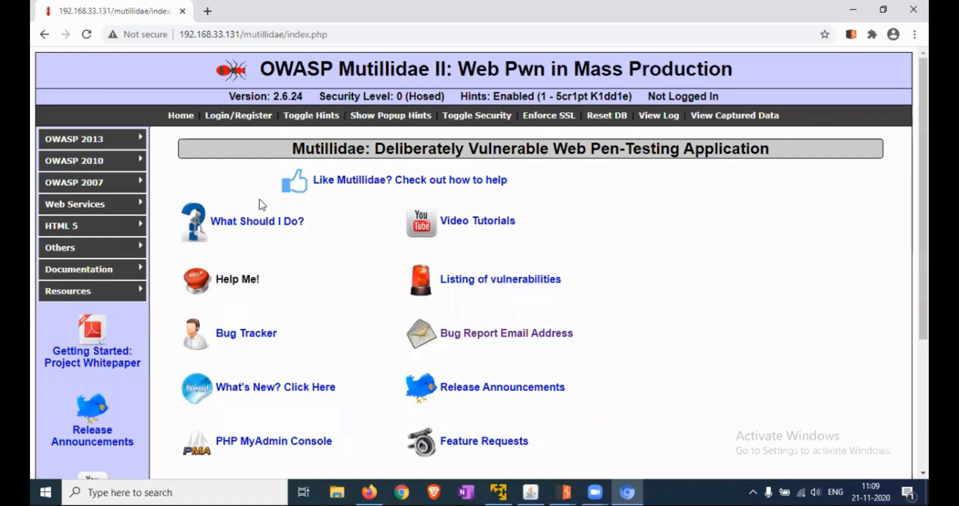
mouse_move(494, 360)
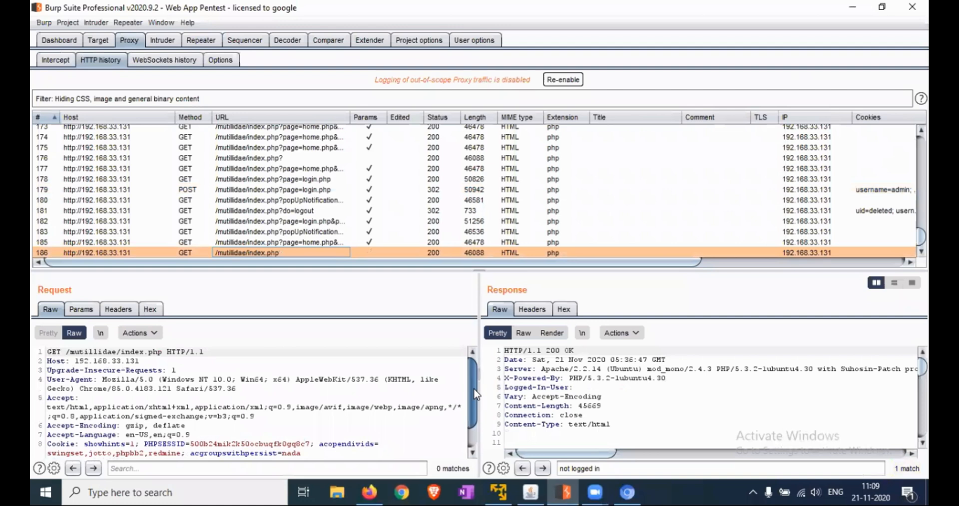
Sign in to Mutillidae as admin/admin so the site reports the admin logged in
scroll("down", 3)
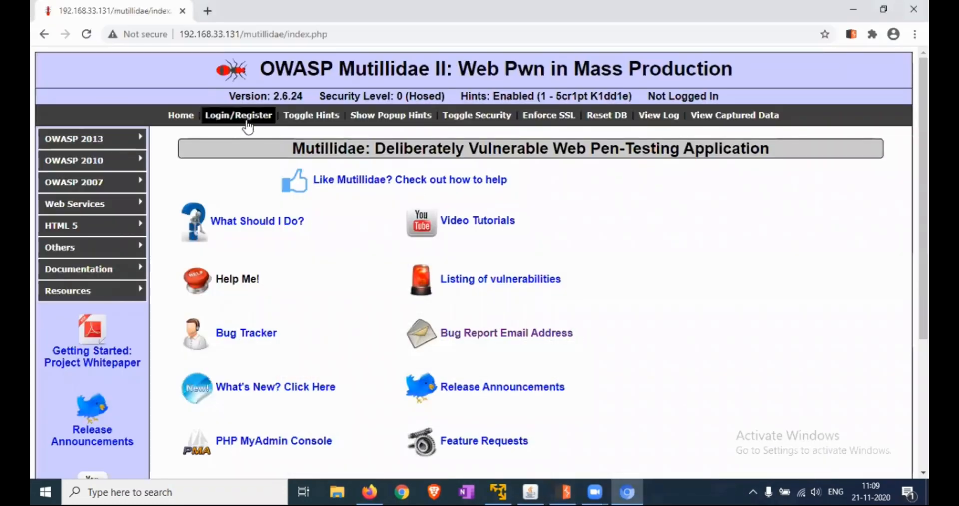
left_click(238, 115)
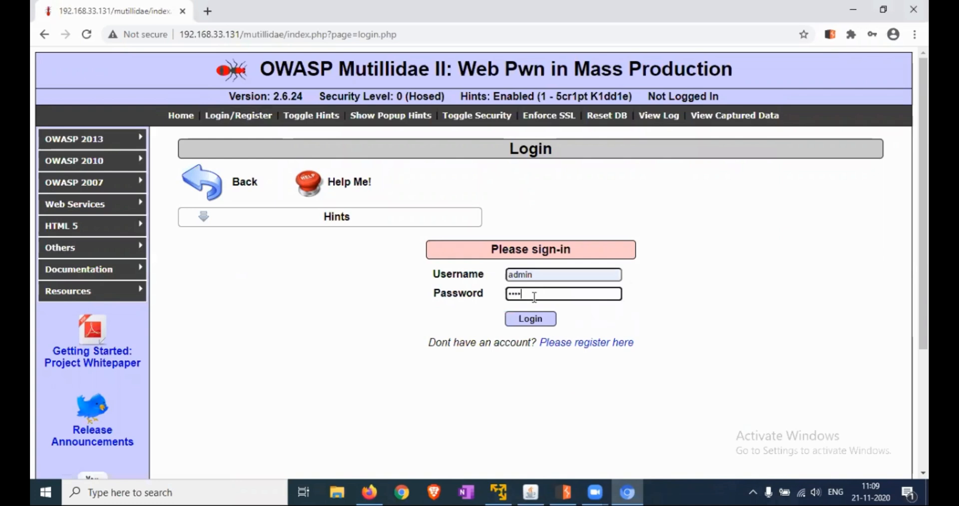
left_click(529, 318)
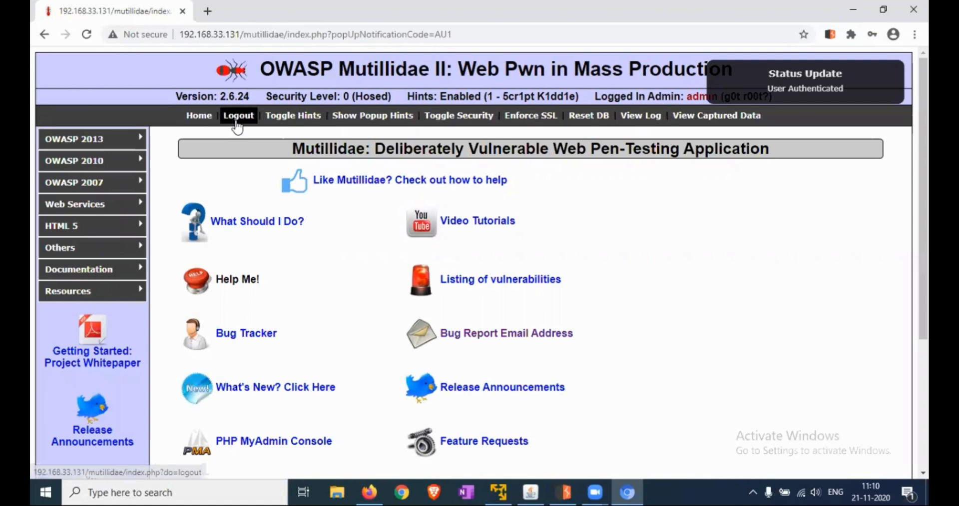
mouse_move(598, 176)
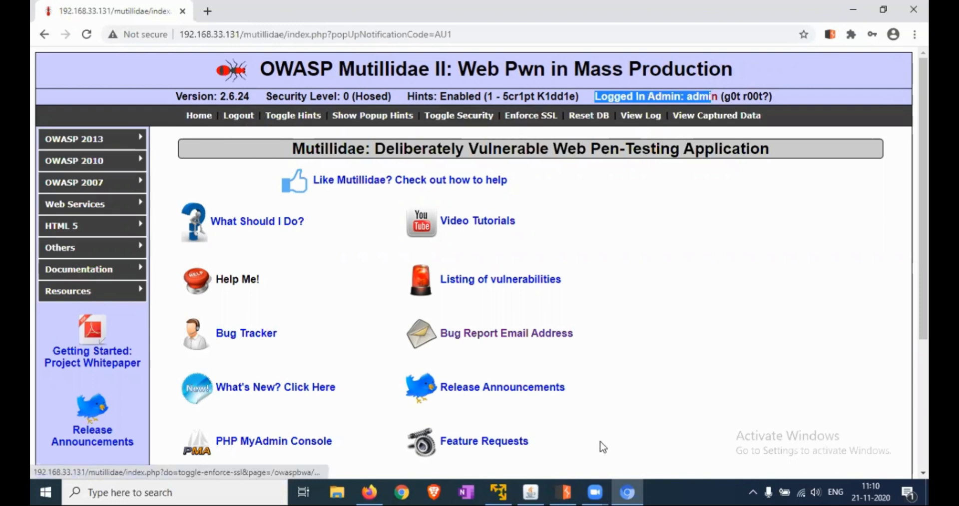
left_click(562, 491)
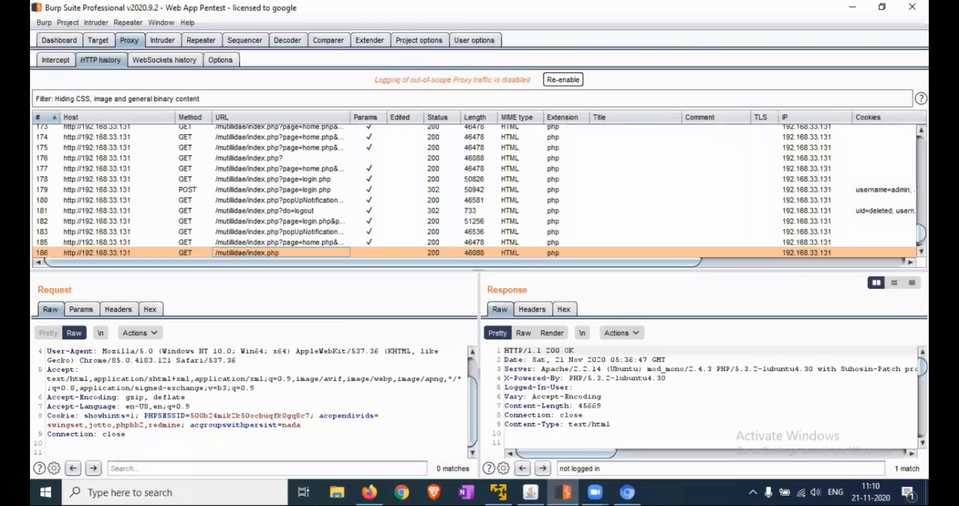
Review the captured GET and POST login.php requests showing username=admin and uid=1 cookies
scroll("down", 3)
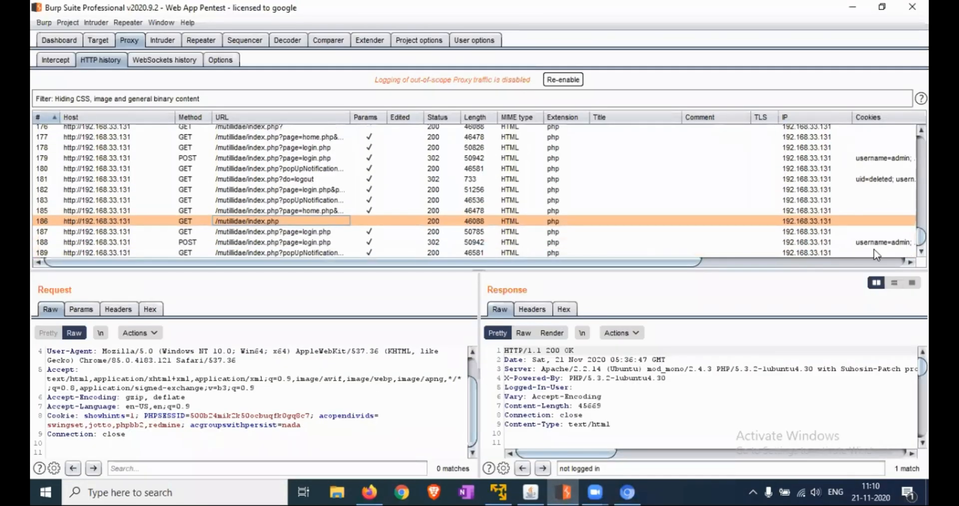
left_click(272, 232)
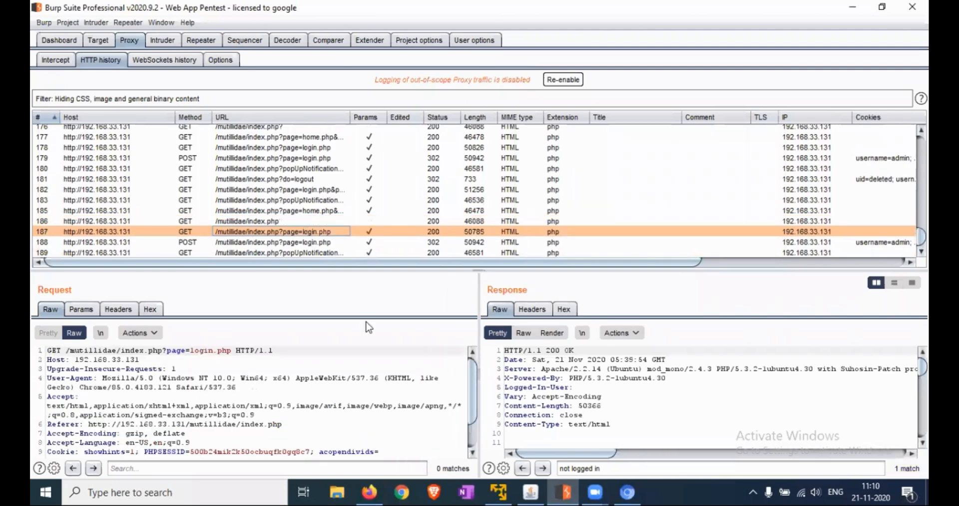
scroll("down", 3)
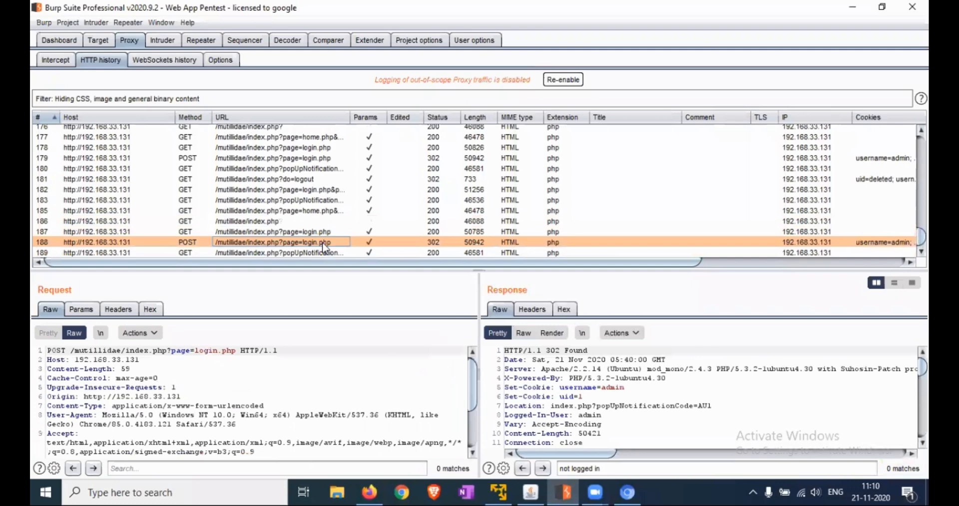
scroll("down", 3)
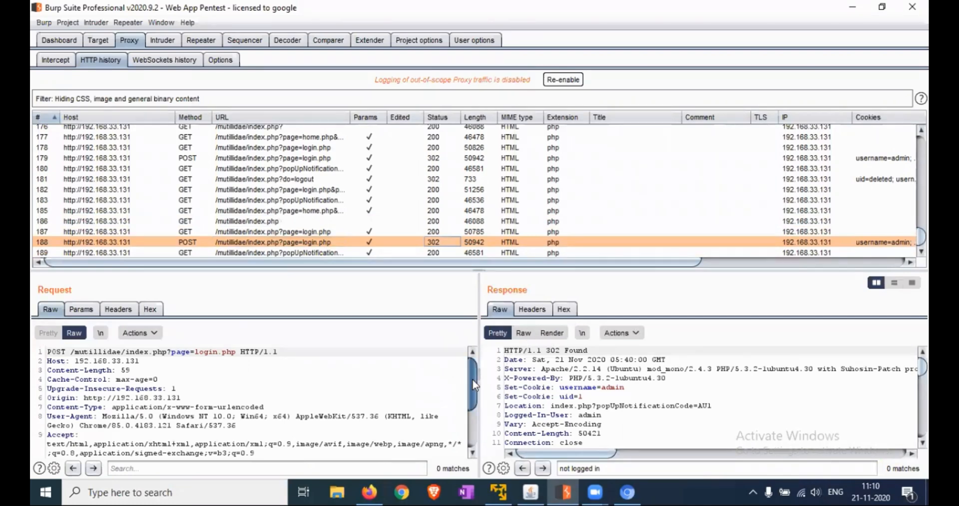
scroll("down", 3)
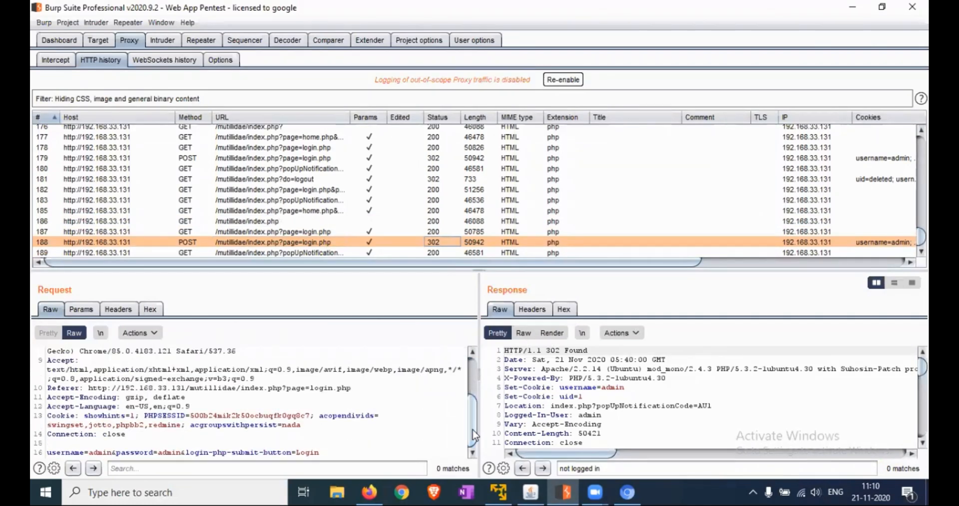
mouse_move(340, 257)
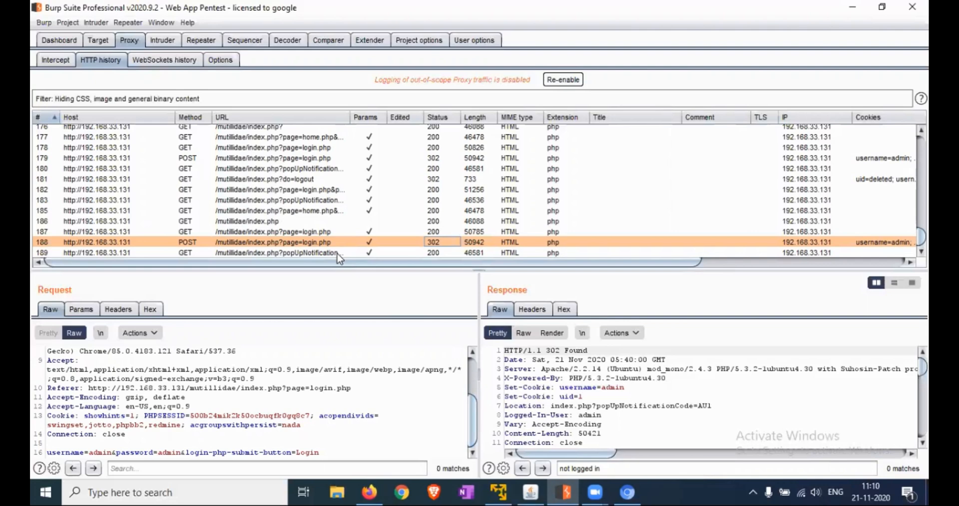
left_click(278, 252)
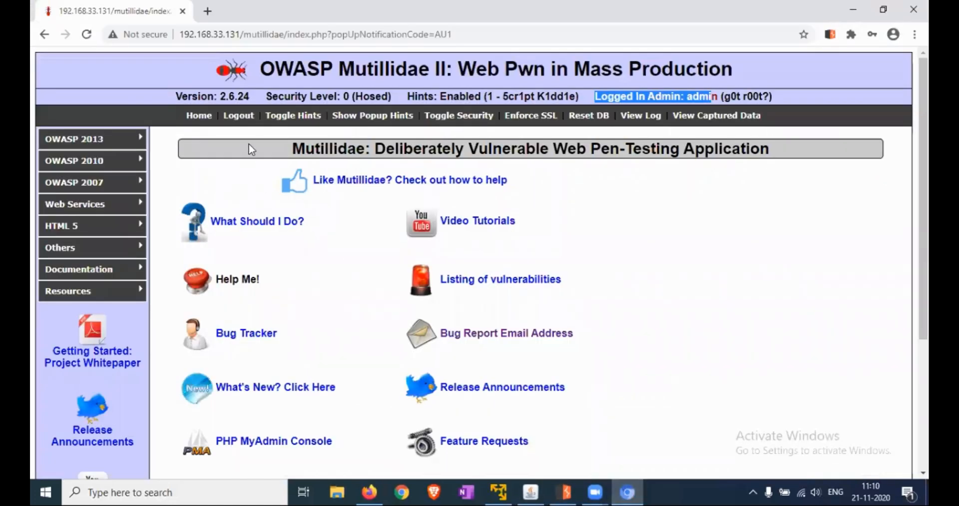
mouse_move(238, 115)
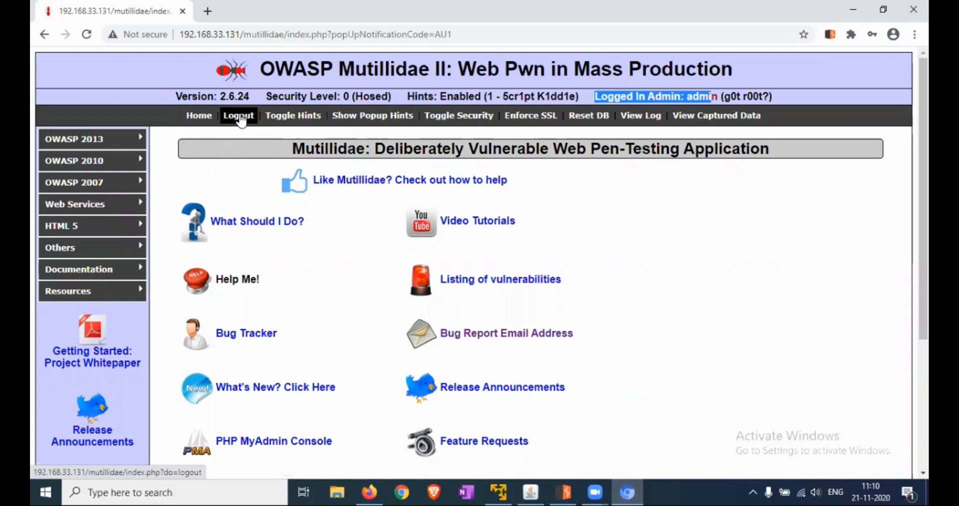
Log the admin out of Mutillidae, leaving the logged-out sign-in page
left_click(238, 115)
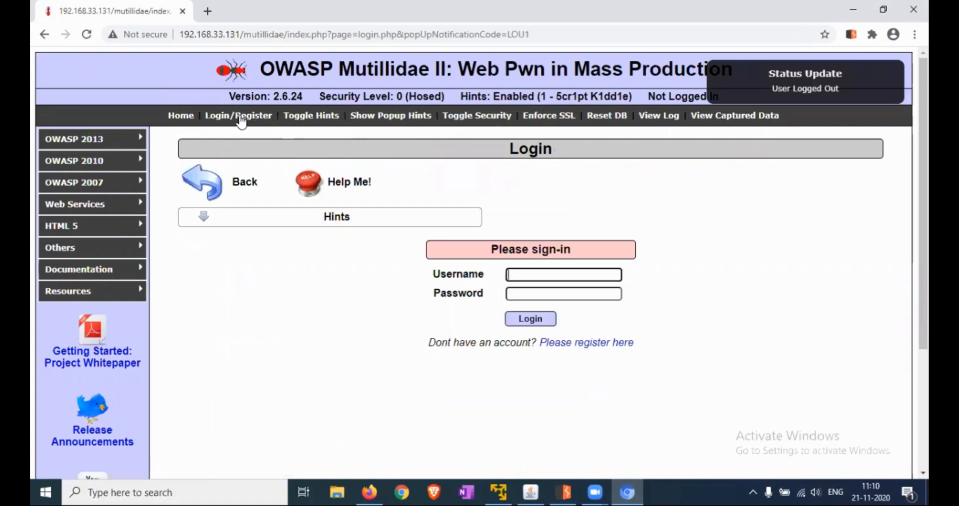
mouse_move(544, 435)
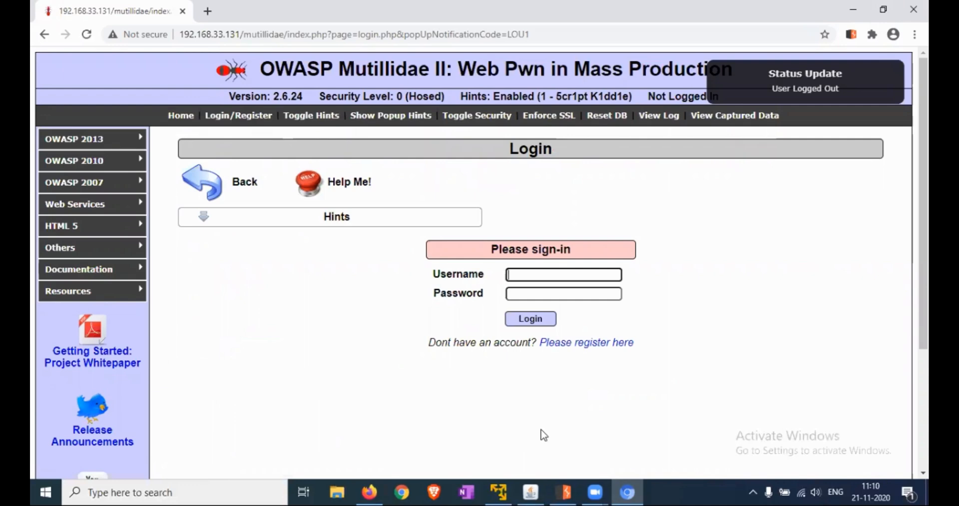
left_click(562, 491)
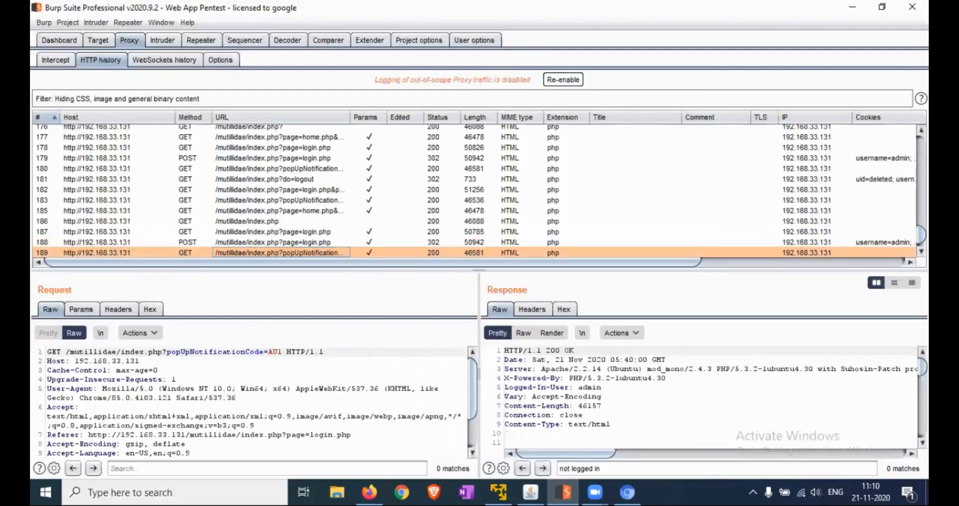
Inspect logout request 190 whose 302 response deletes the uid and username cookies
scroll("down", 3)
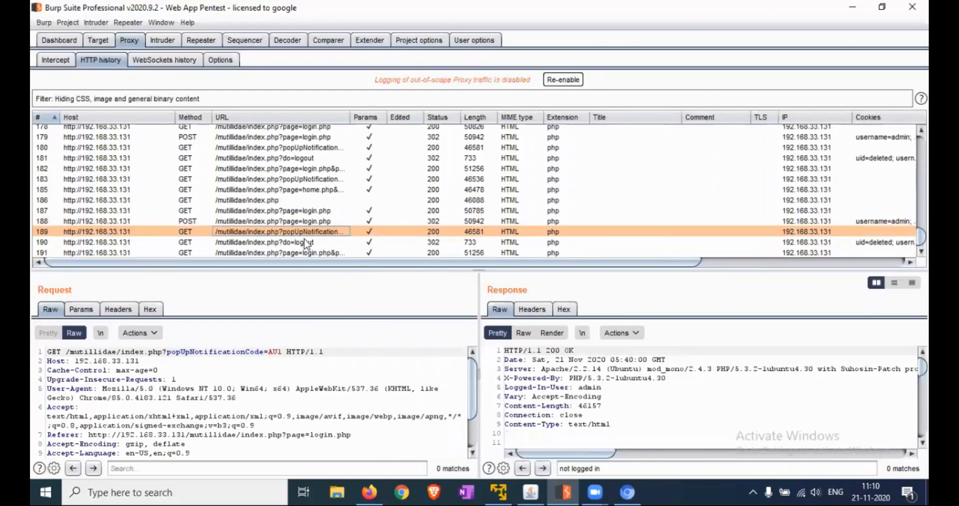
left_click(276, 242)
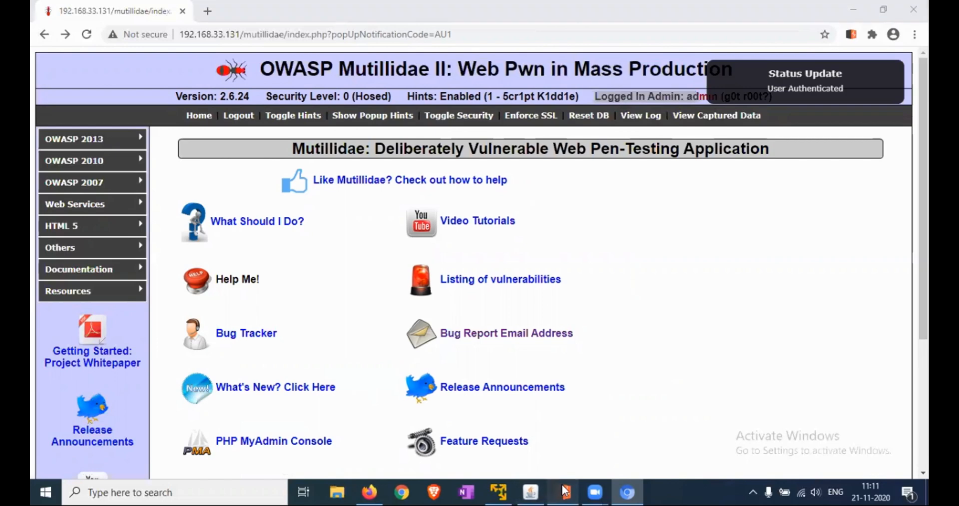
View request 191 (page=login.php) with its response rendered as a logged-out page
left_click(562, 492)
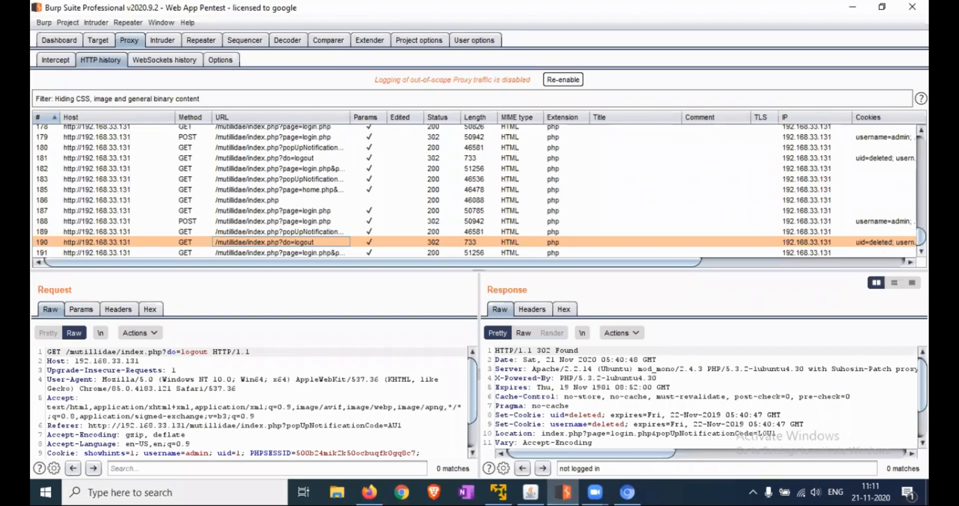
mouse_move(548, 256)
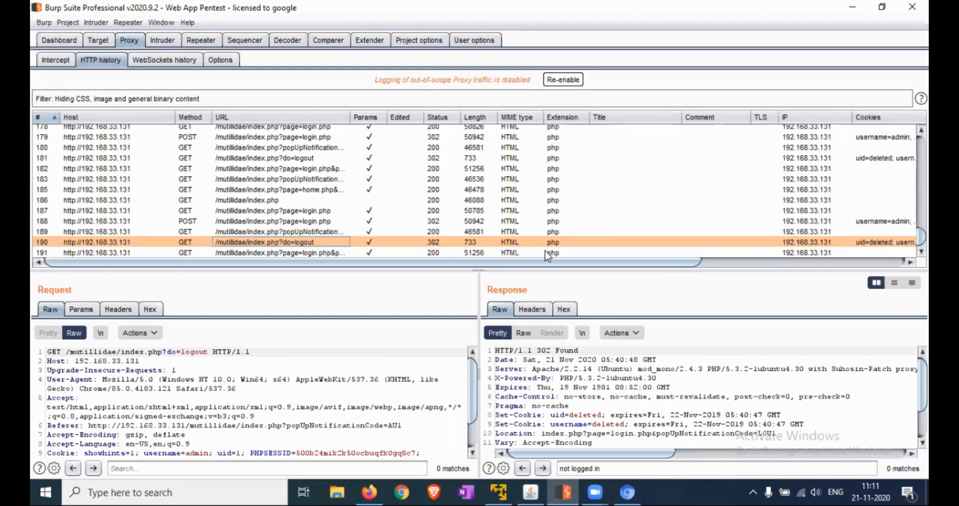
left_click(279, 252)
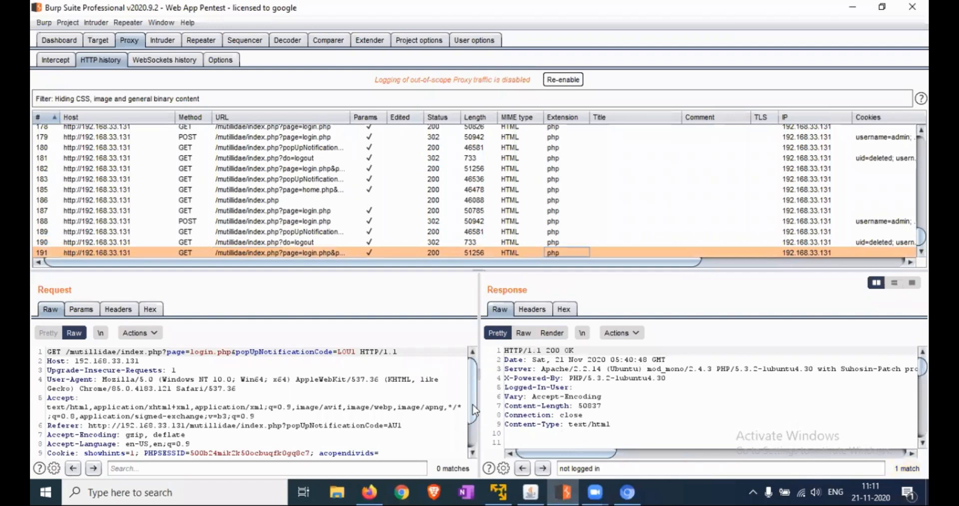
scroll("down", 3)
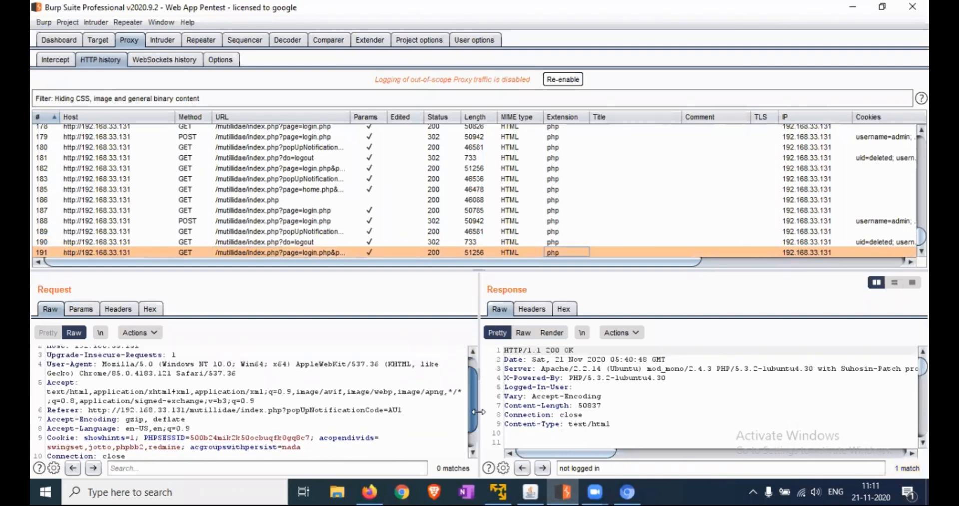
scroll("down", 3)
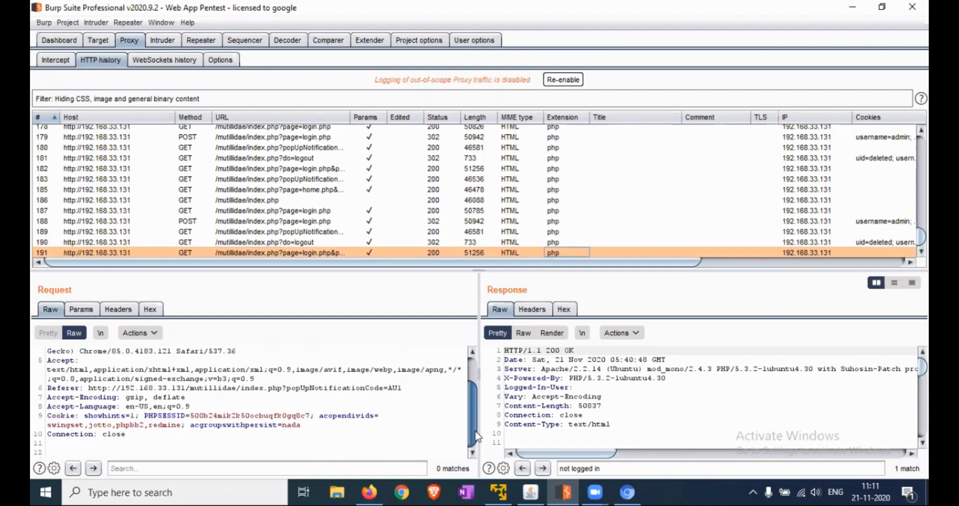
left_click(551, 333)
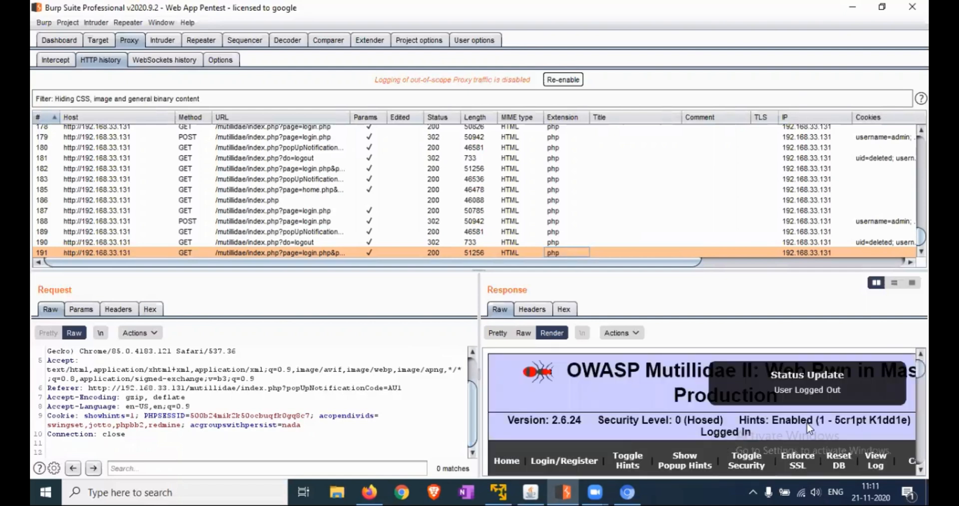
mouse_move(746, 444)
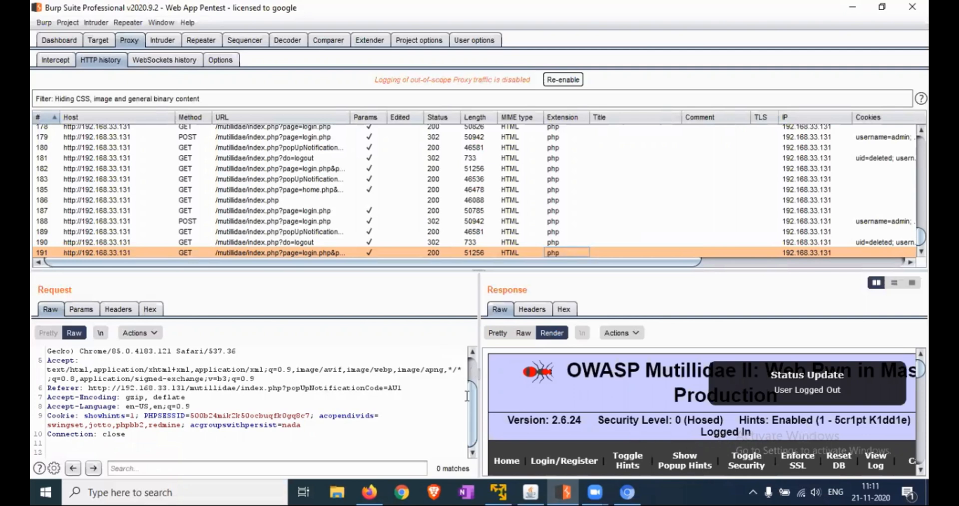
mouse_move(487, 385)
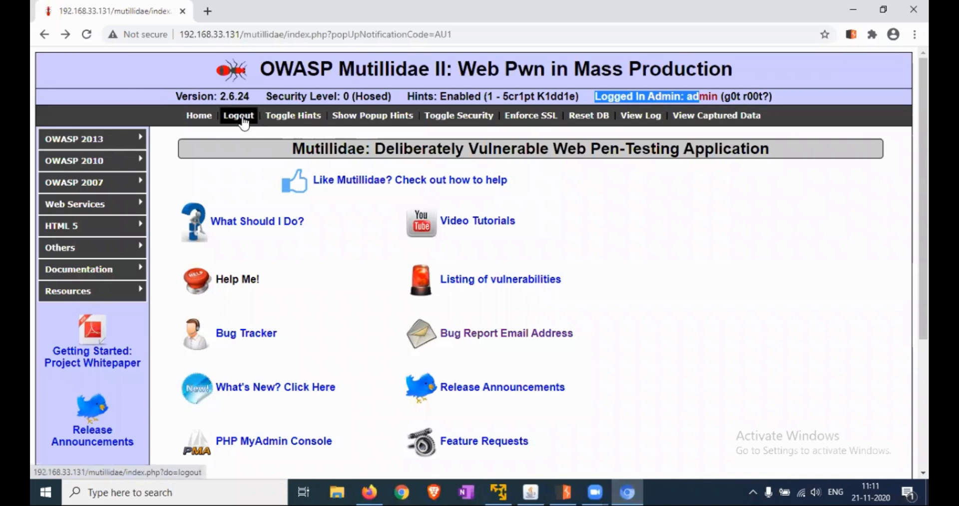
Log the admin out of Mutillidae once more via the Logout link
left_click(238, 115)
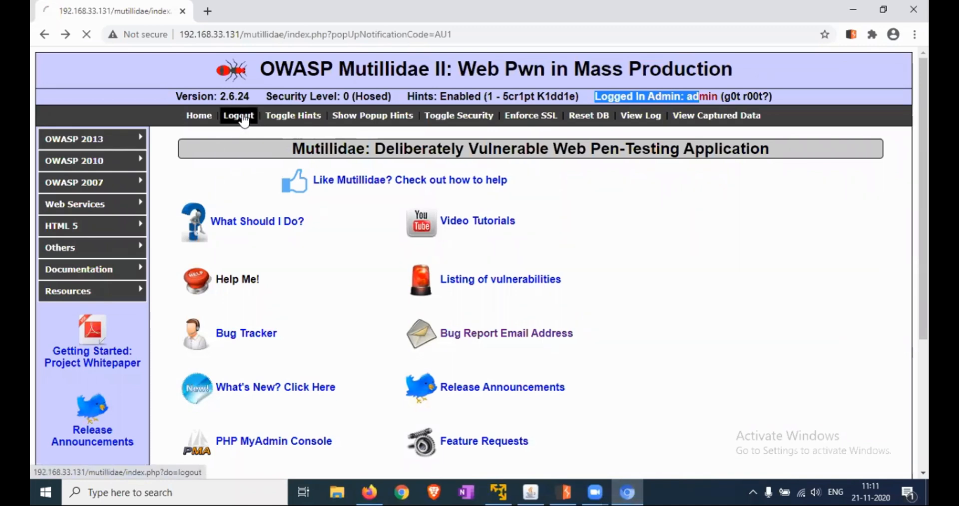
left_click(239, 115)
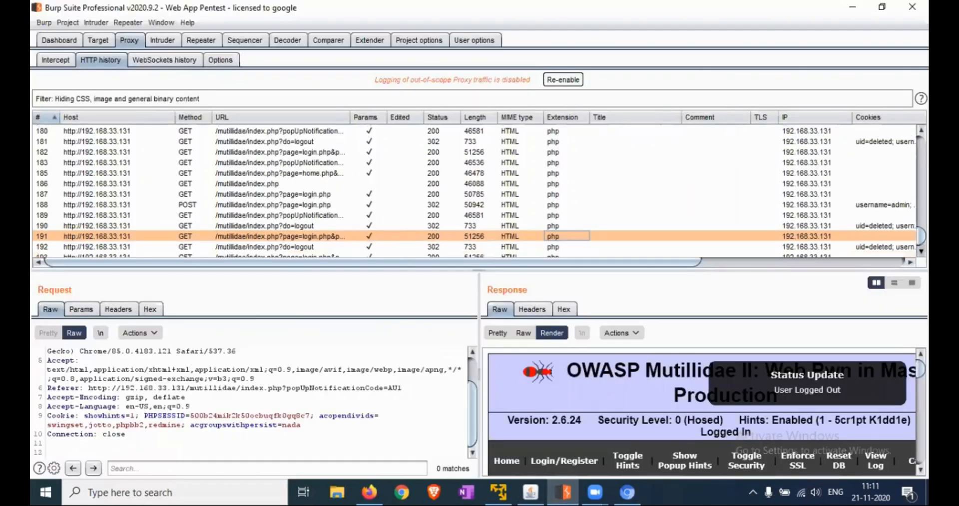
Inspect logout request 192 and login.php request 193, then confirm Mutillidae still reports Logged In Admin
scroll("down", 3)
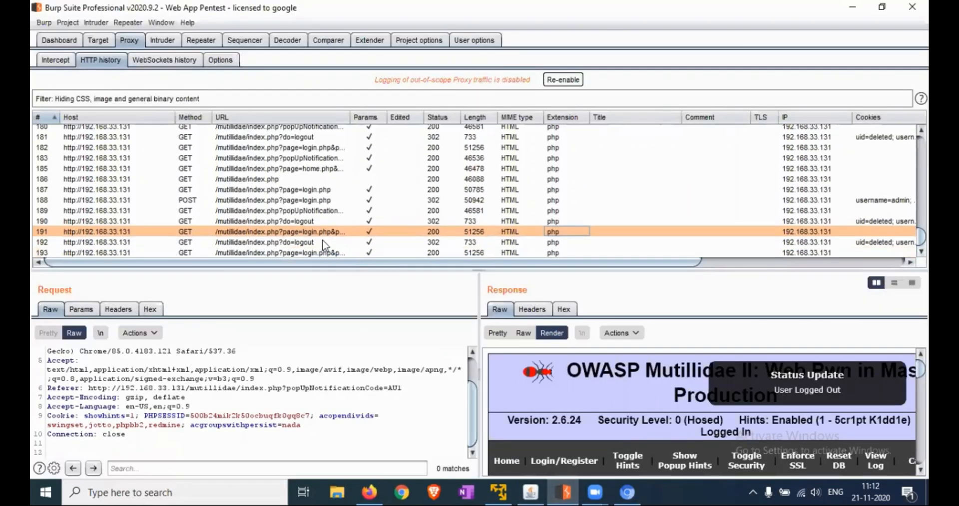
left_click(276, 242)
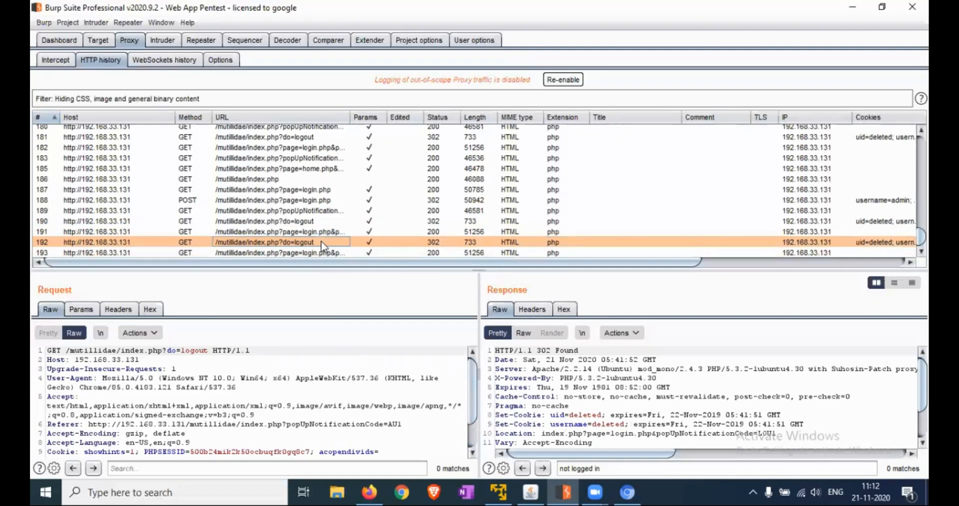
left_click(279, 252)
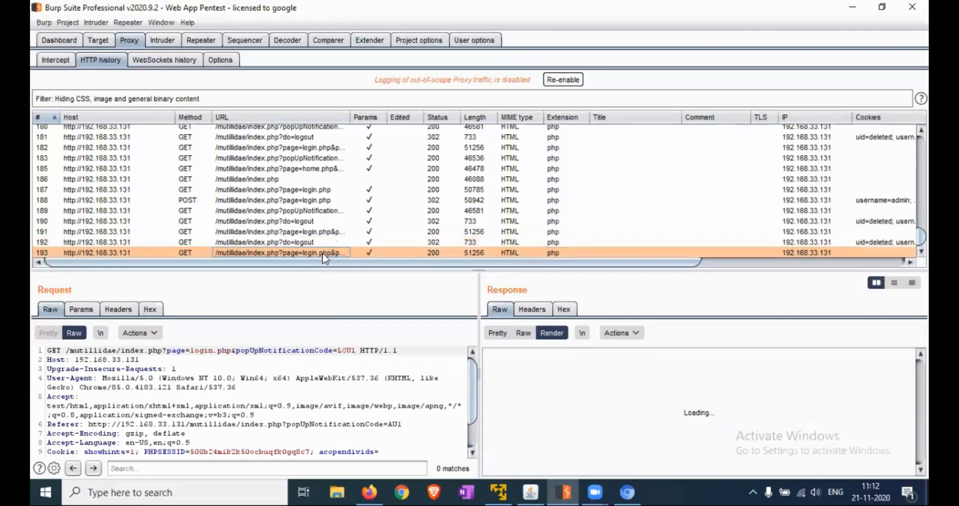
scroll("down", 3)
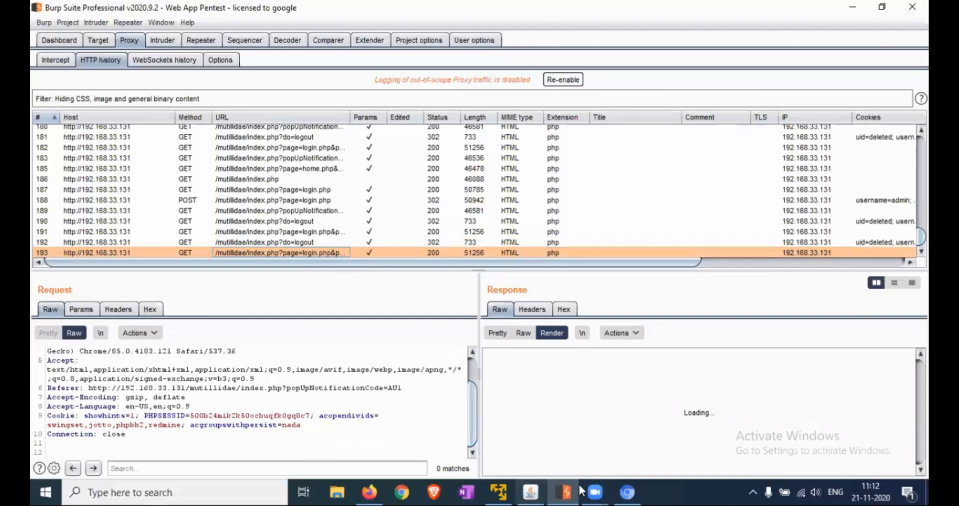
left_click(627, 492)
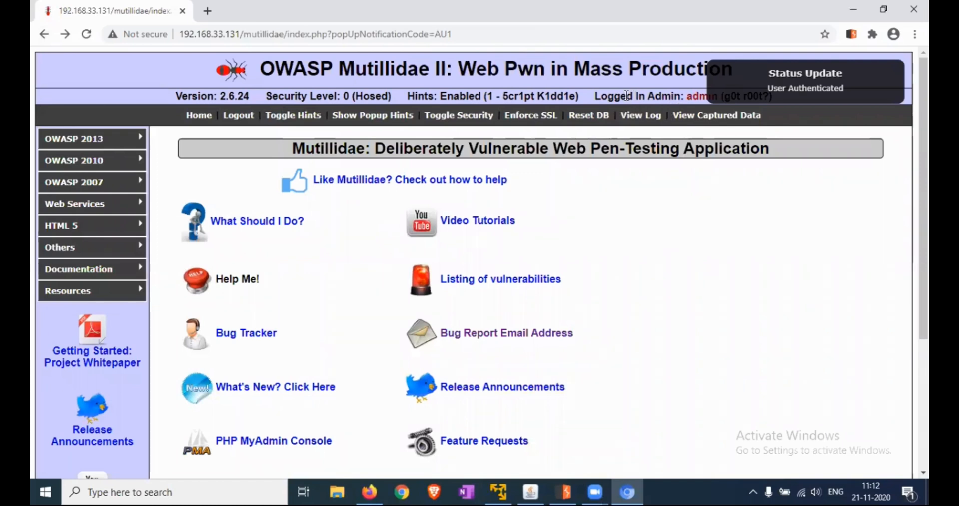
double_click(638, 96)
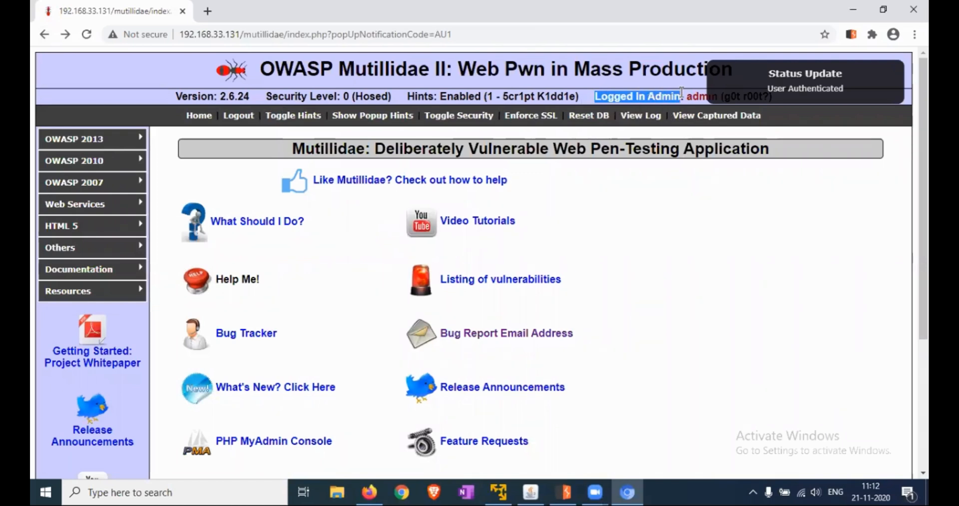